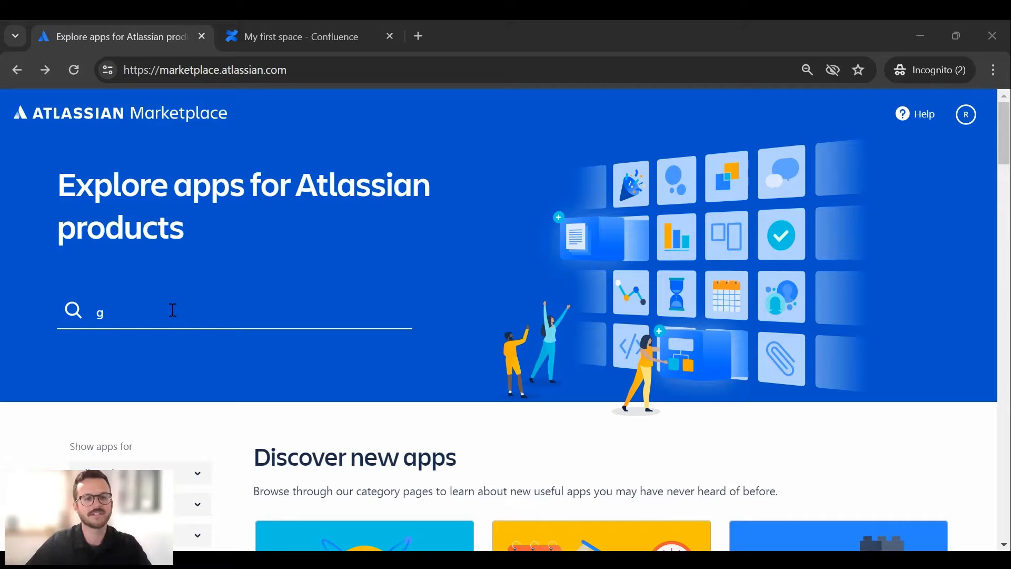
pyautogui.moveTo(385, 62)
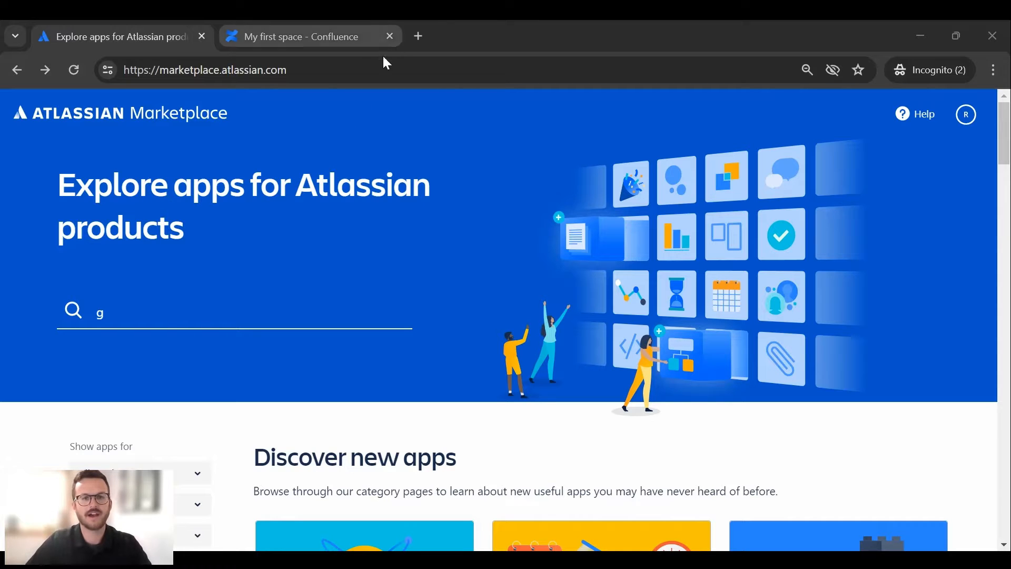
pyautogui.moveTo(179, 337)
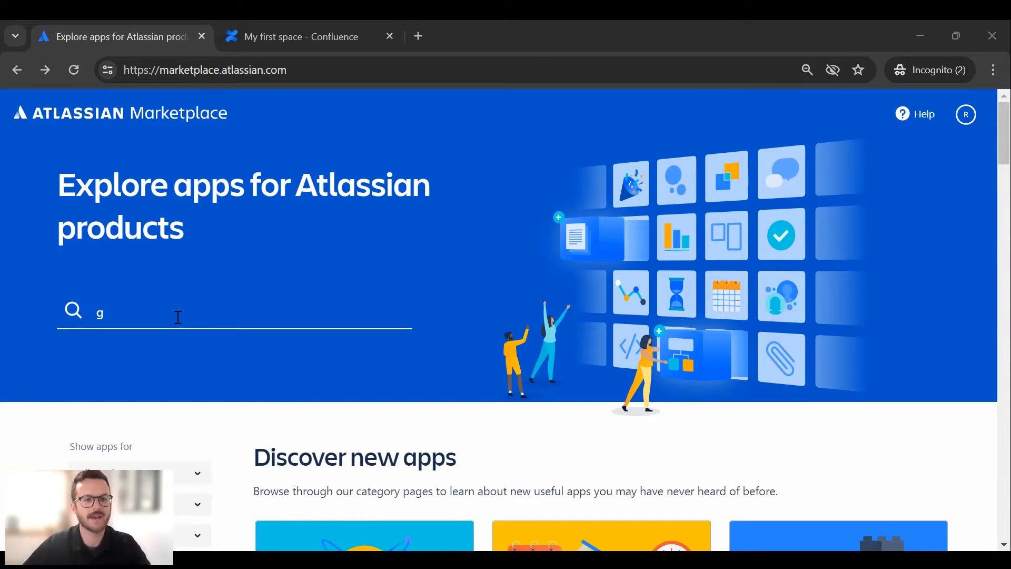
# Search the Marketplace for 'gliffy' to list the matching apps.
pyautogui.write('liffy')
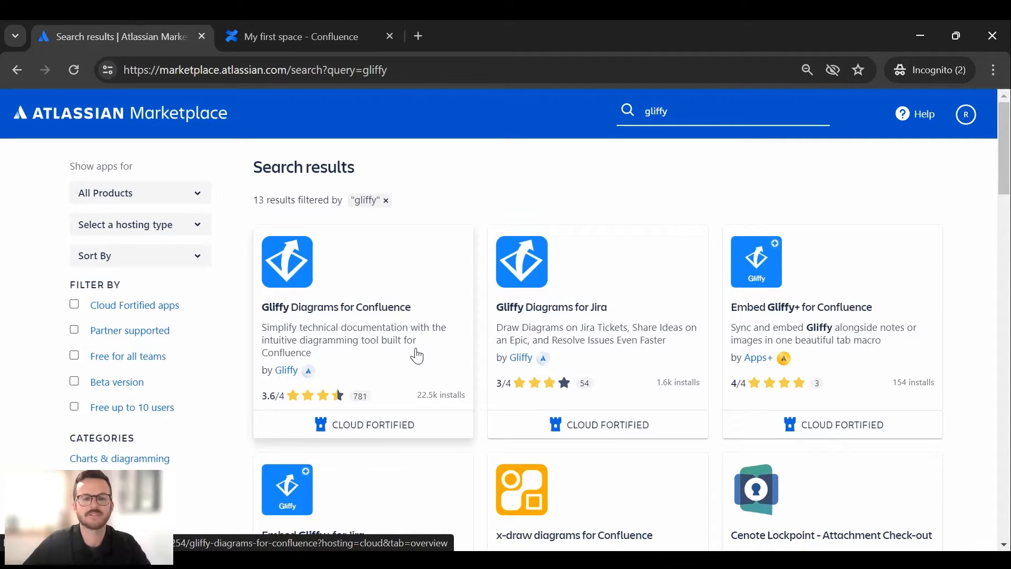
# View the Gliffy Diagrams for Confluence listing with its overview and ratings.
pyautogui.click(335, 307)
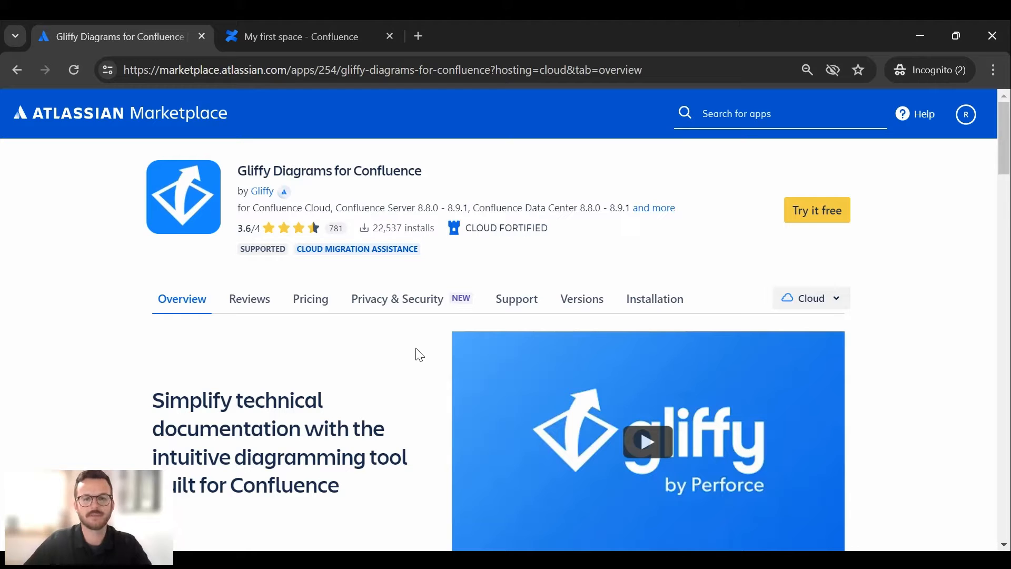
pyautogui.scroll(-3)
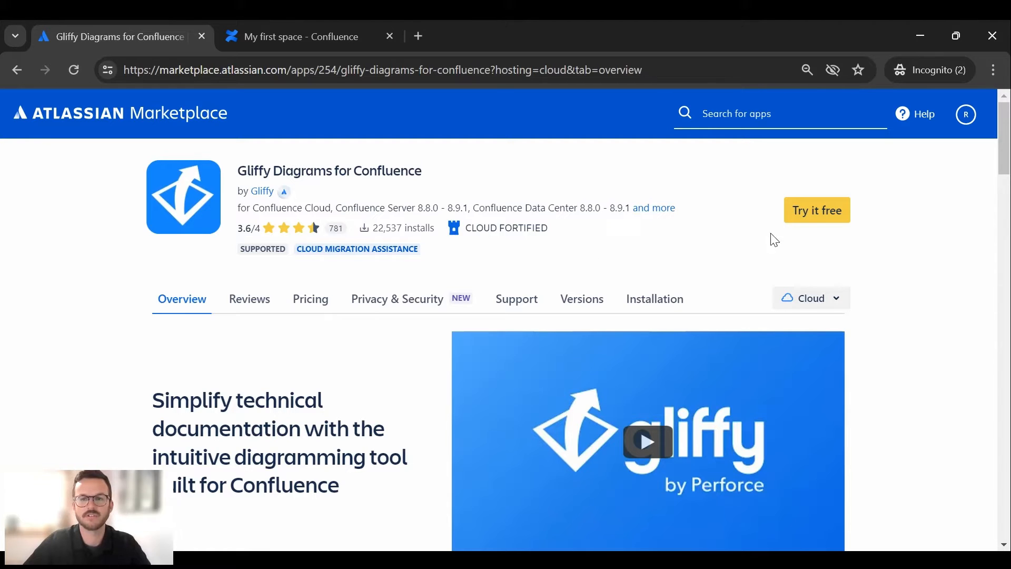
pyautogui.moveTo(820, 215)
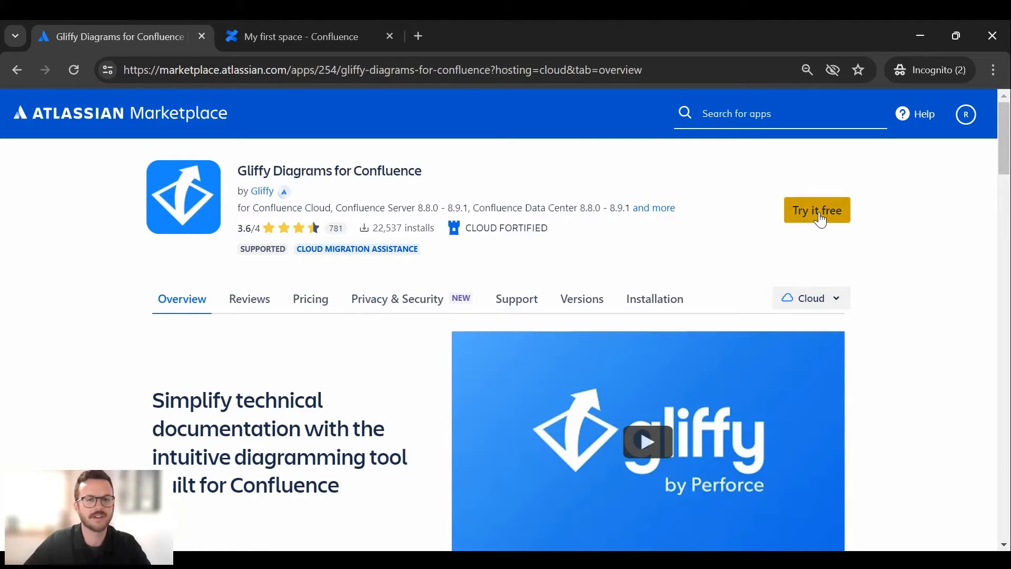
# Begin a free trial of Gliffy Diagrams, choosing the gliffy1234 site for installation.
pyautogui.click(816, 210)
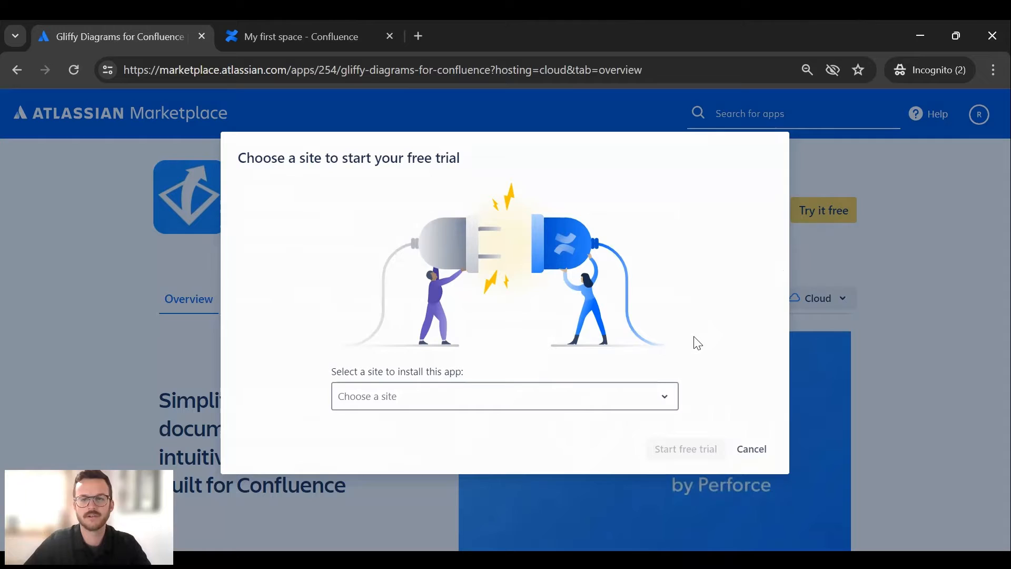
pyautogui.moveTo(447, 506)
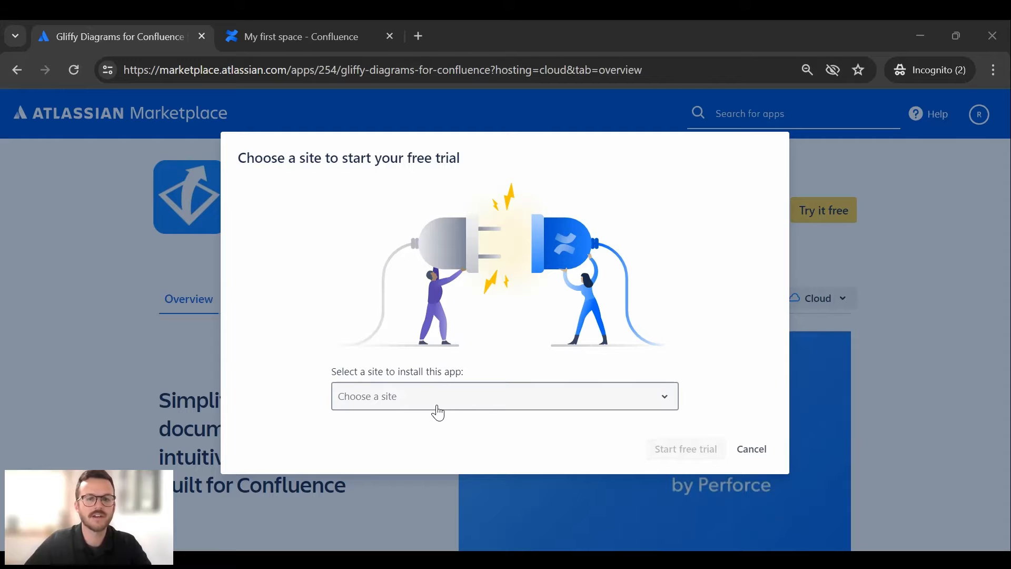
pyautogui.click(503, 396)
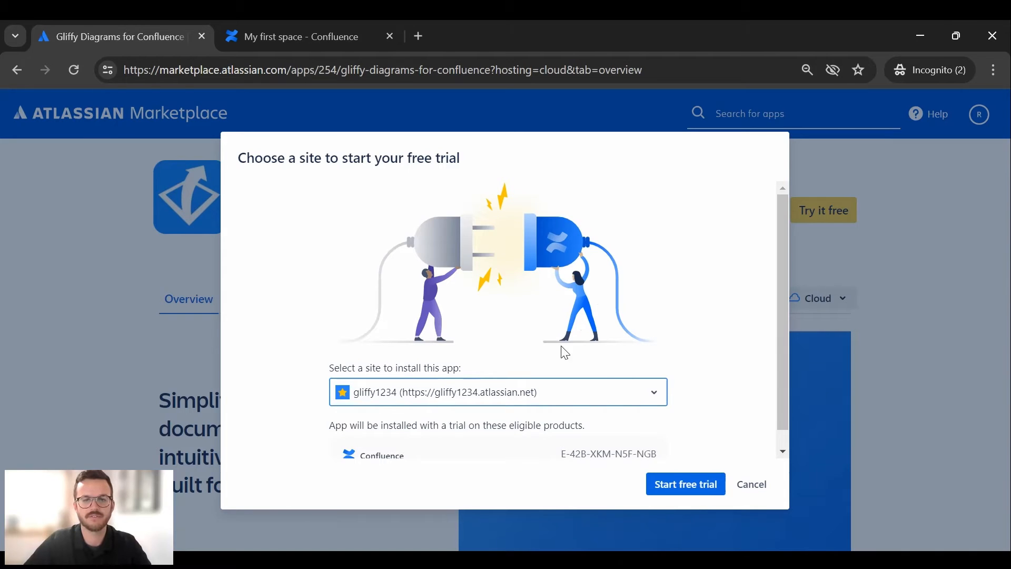
pyautogui.click(686, 483)
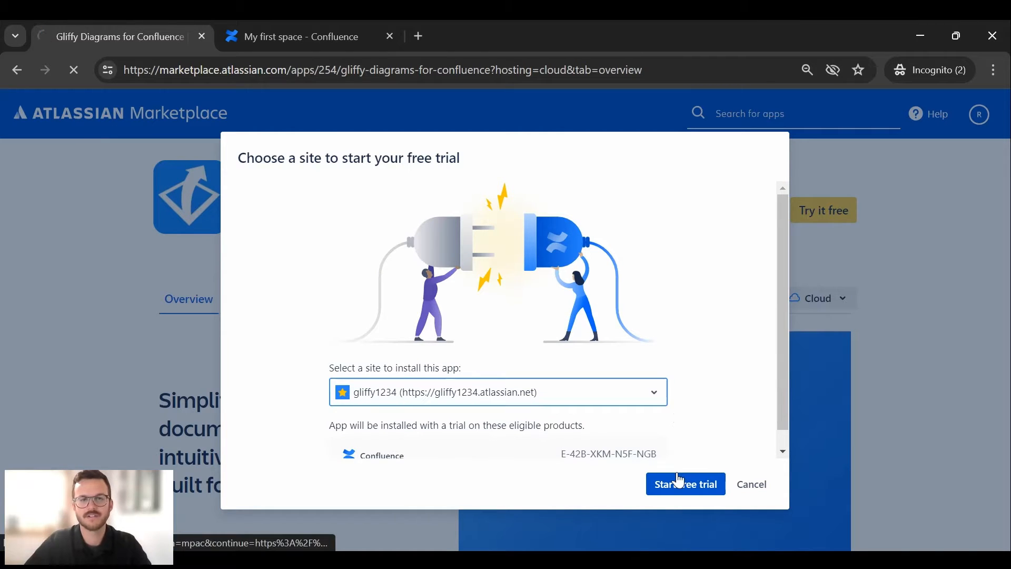
pyautogui.click(685, 483)
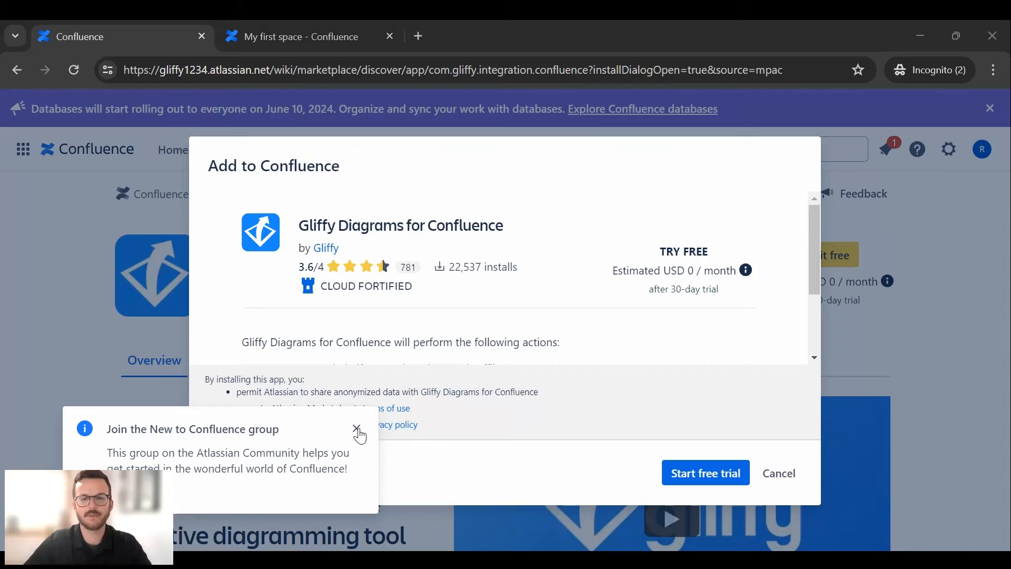
# Dismiss the community notification and confirm the Gliffy trial in the Add to Confluence dialog.
pyautogui.click(359, 434)
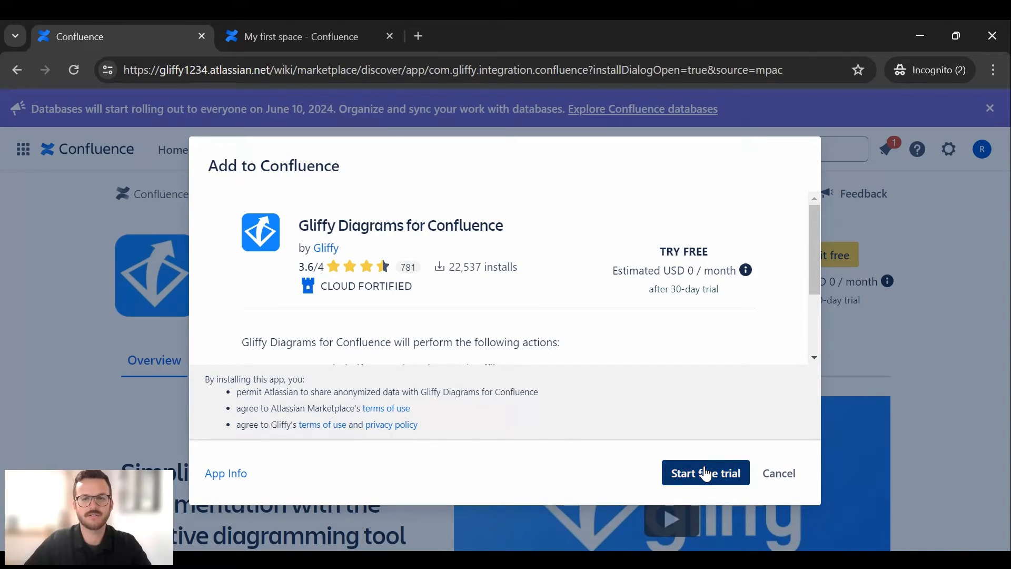
pyautogui.click(705, 472)
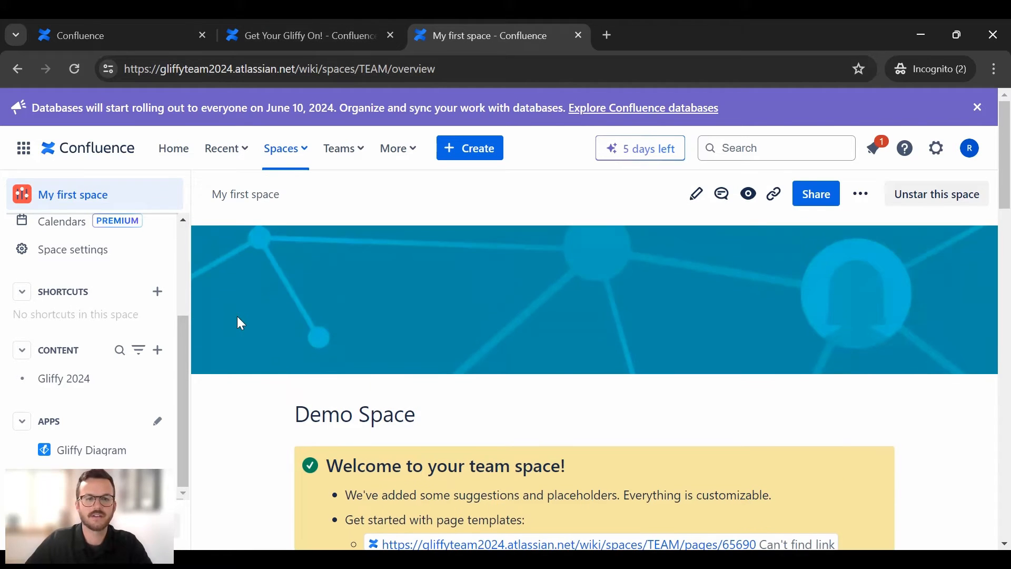
# Create a new blank page in My first space from the + Create menu.
pyautogui.scroll(-3)
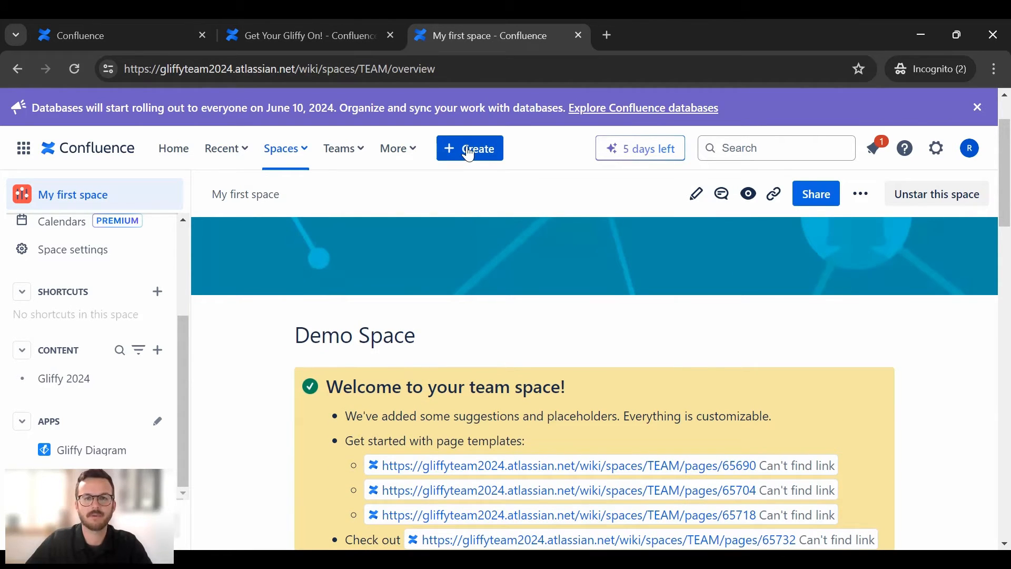
pyautogui.click(469, 148)
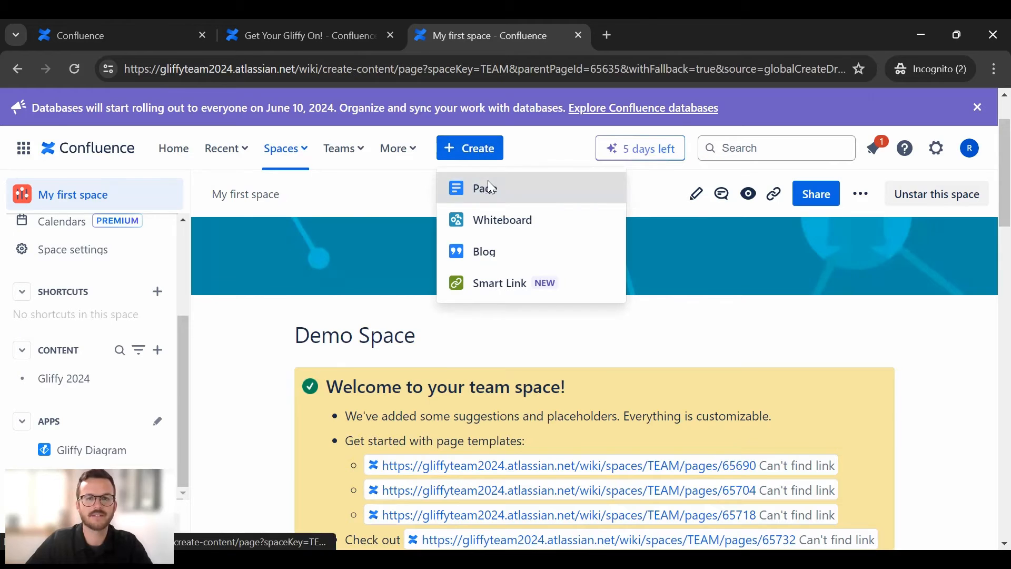
pyautogui.click(482, 188)
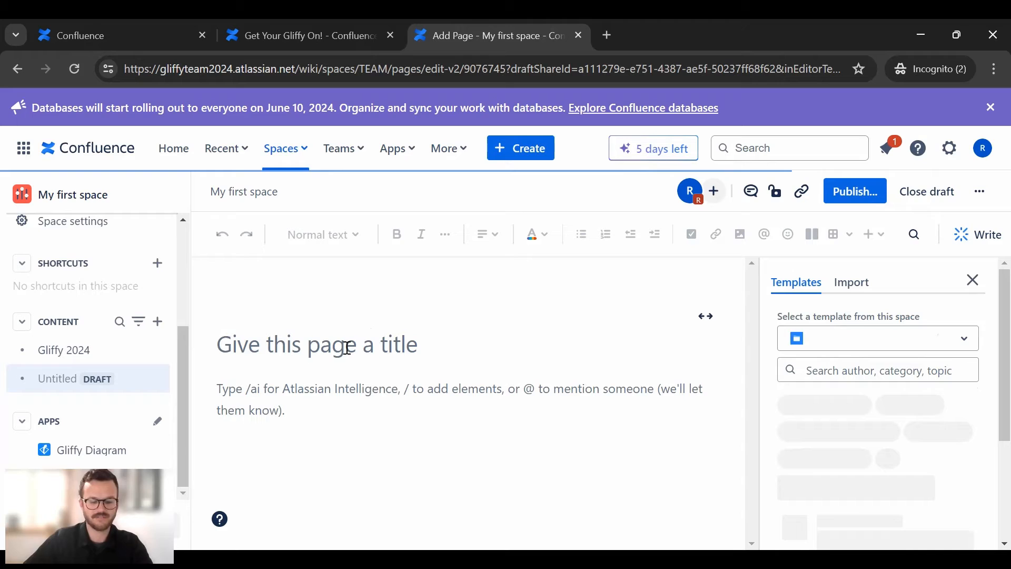
# Title the page 'Gliffy 101' and insert the Gliffy Diagram macro via /gliffy in the body.
pyautogui.write('Gliffy')
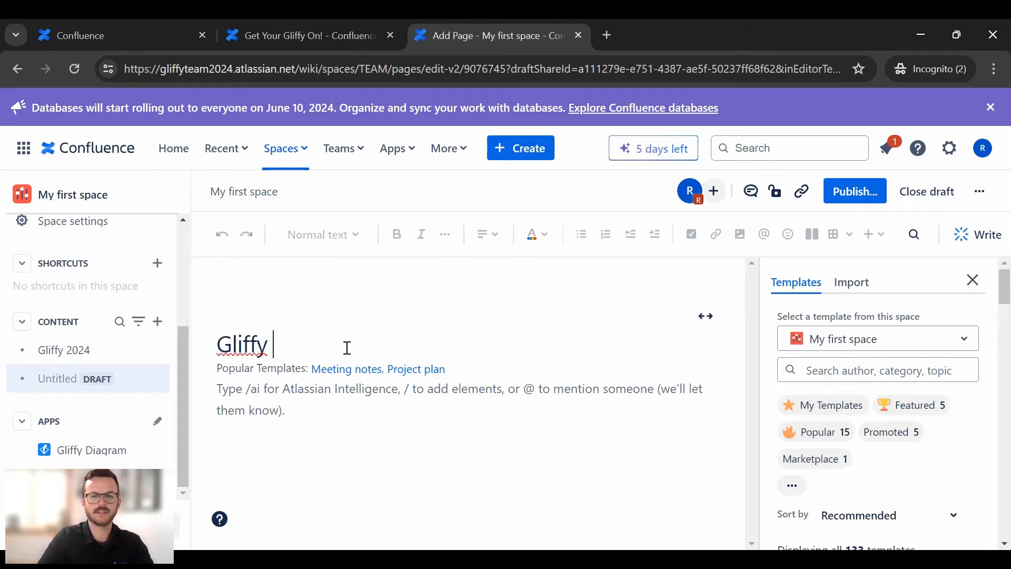
pyautogui.write('101')
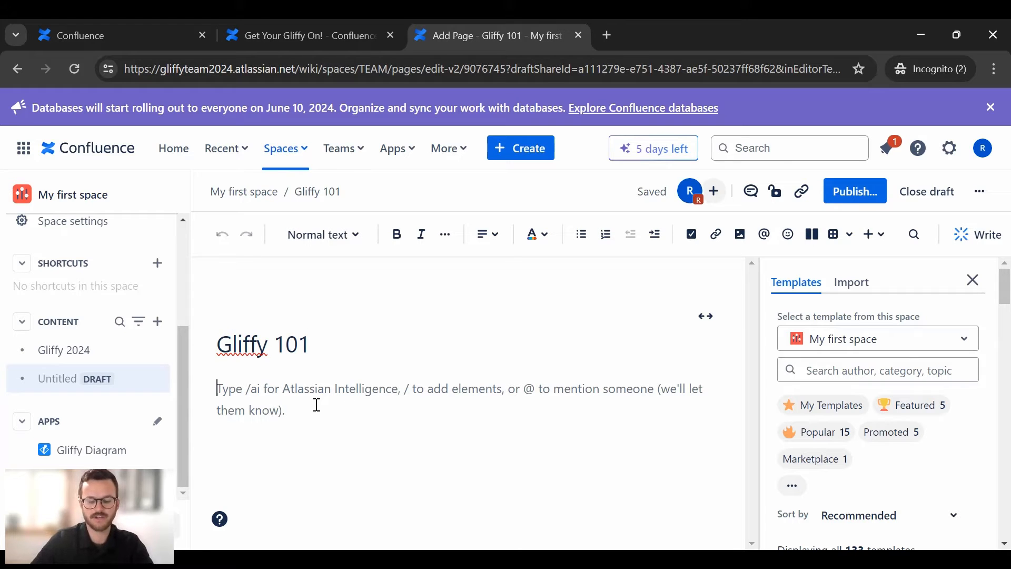
pyautogui.write('/gliff')
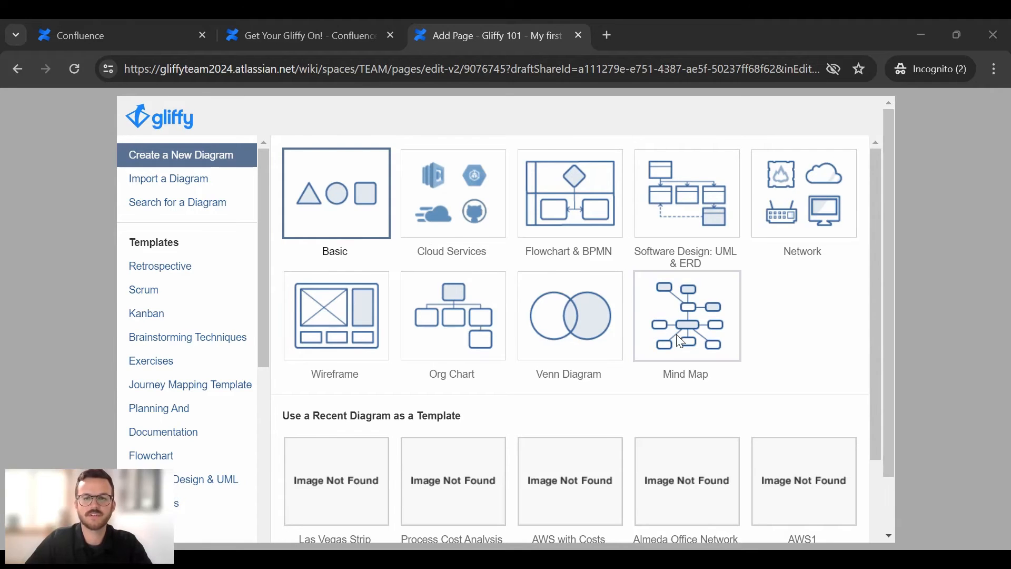
pyautogui.moveTo(441, 337)
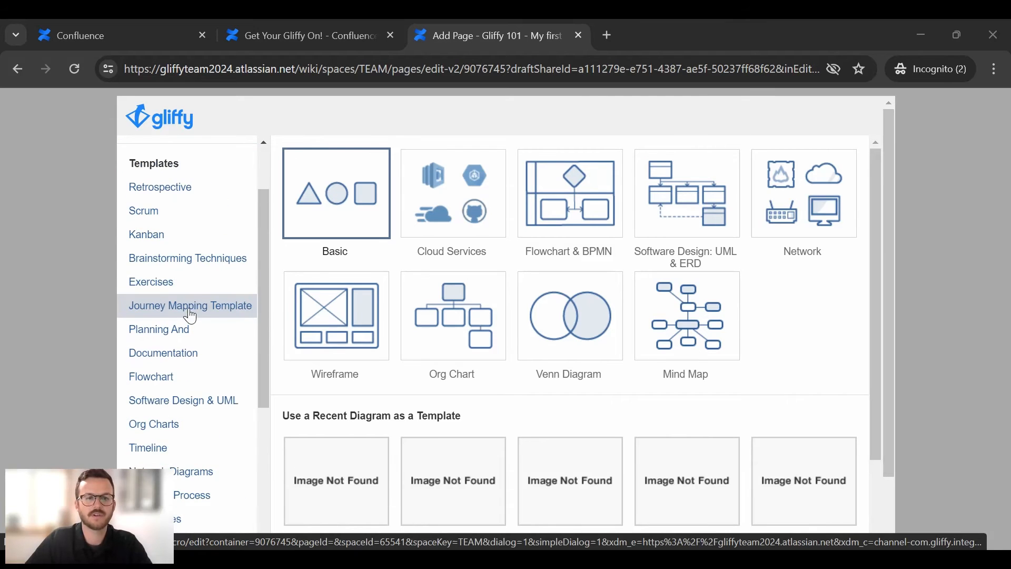
# Choose the UML class diagram template to start the new Gliffy diagram.
pyautogui.click(183, 400)
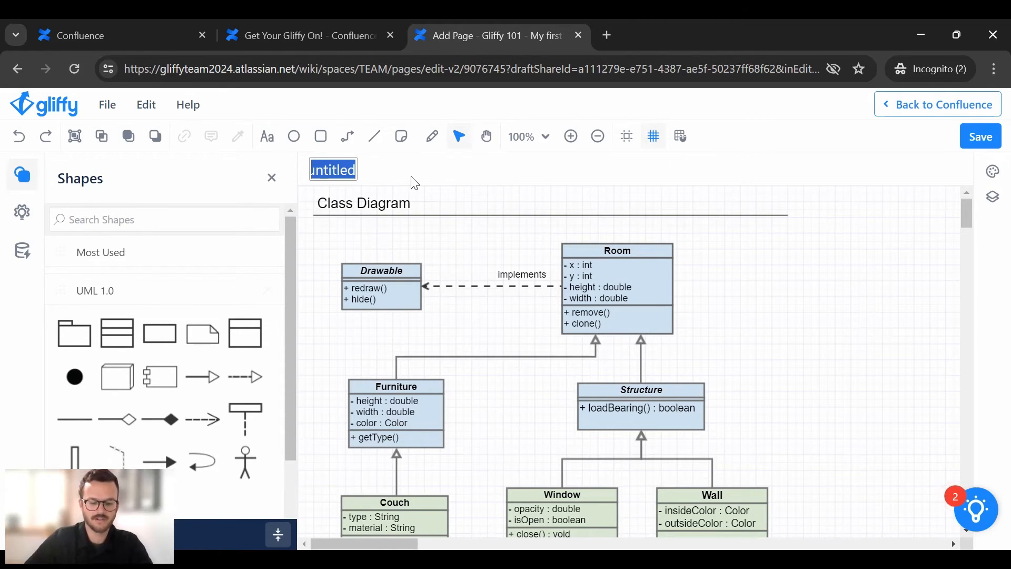
# Rename the diagram to 'Gliffy 101' and return to the Confluence page with it embedded.
pyautogui.write('Gliffy 101')
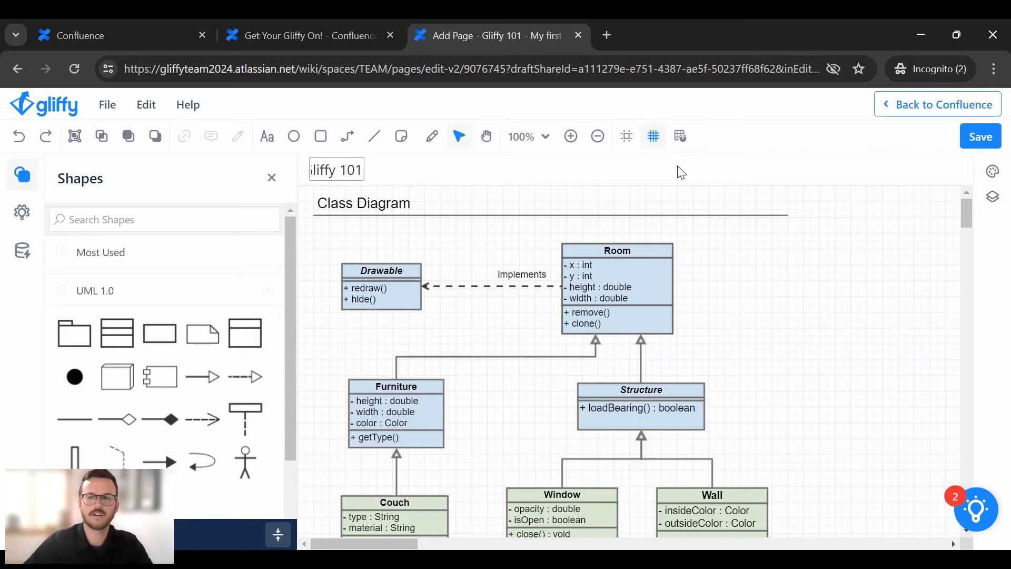
pyautogui.click(980, 136)
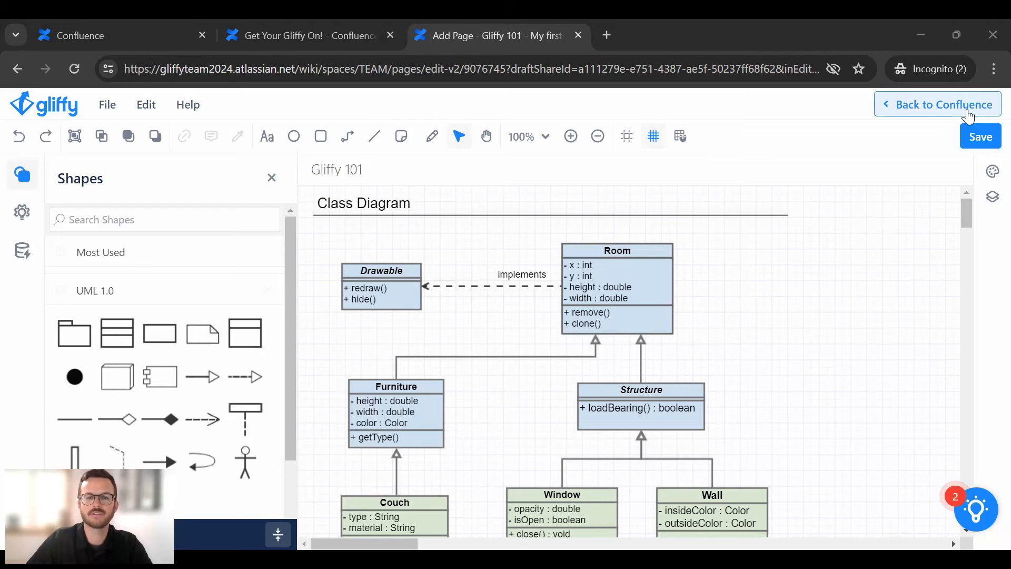
pyautogui.click(943, 104)
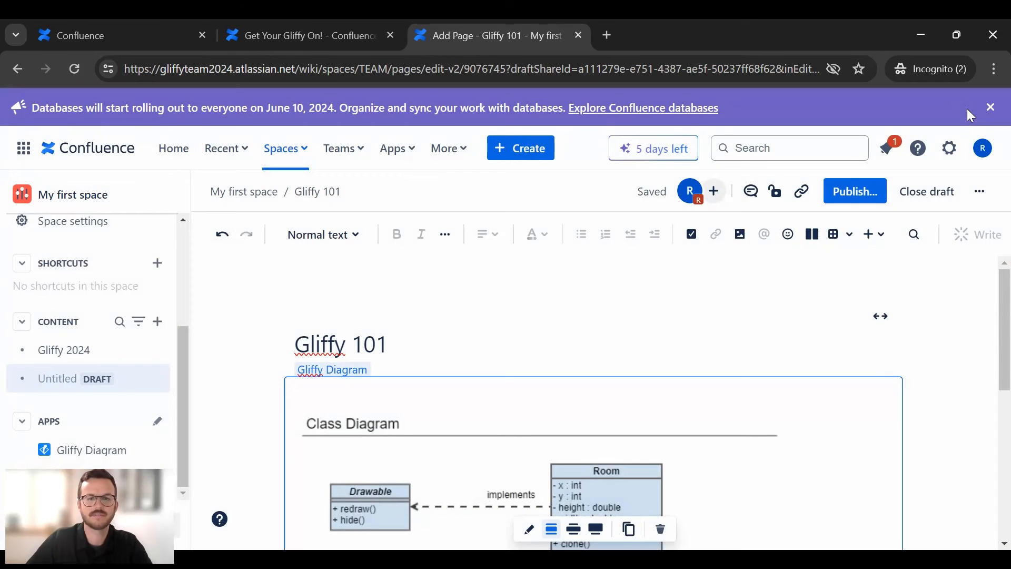
# Review the embedded diagram and bring up the Publish page dialog.
pyautogui.scroll(-3)
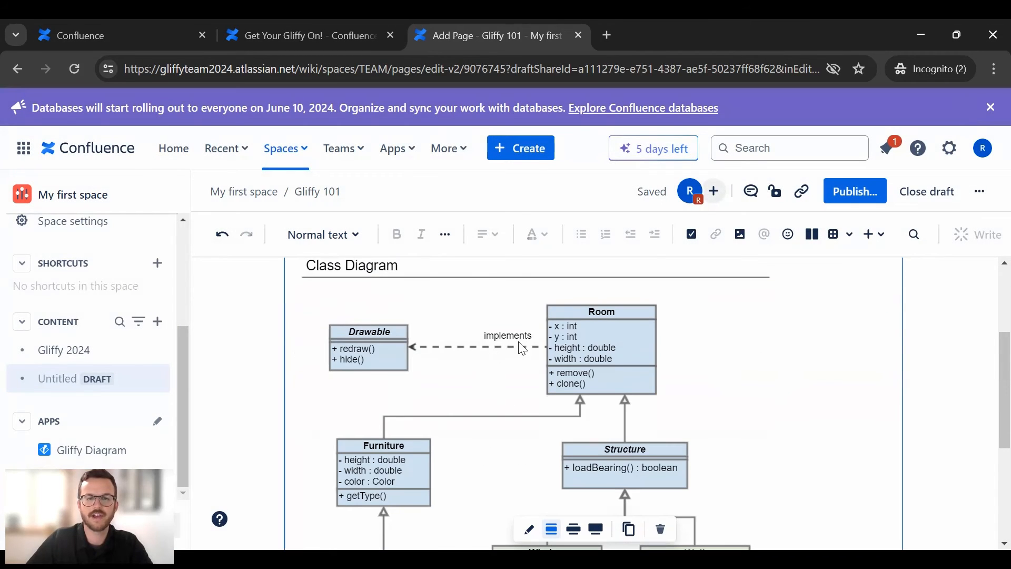
pyautogui.moveTo(440, 407)
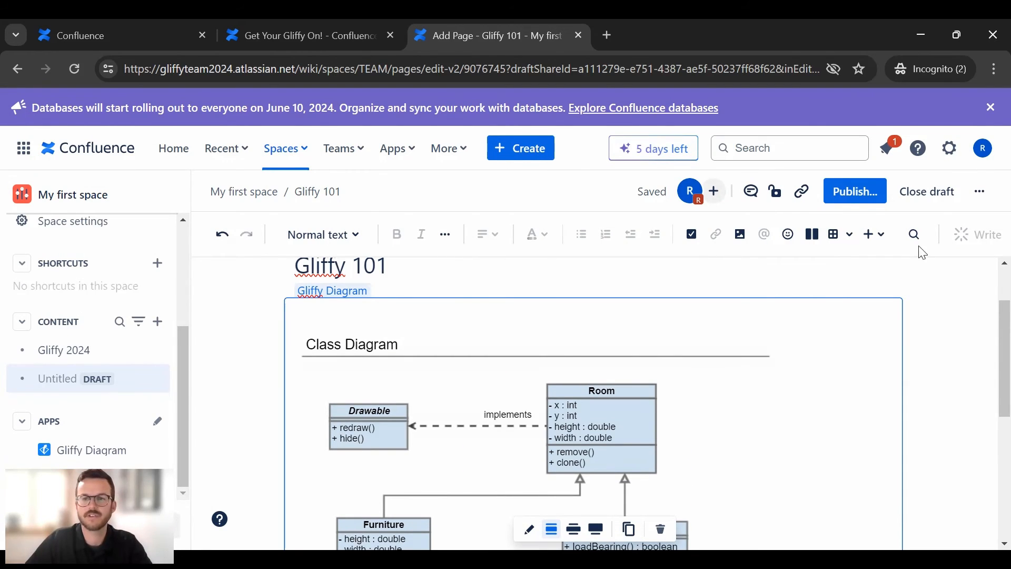
pyautogui.click(855, 191)
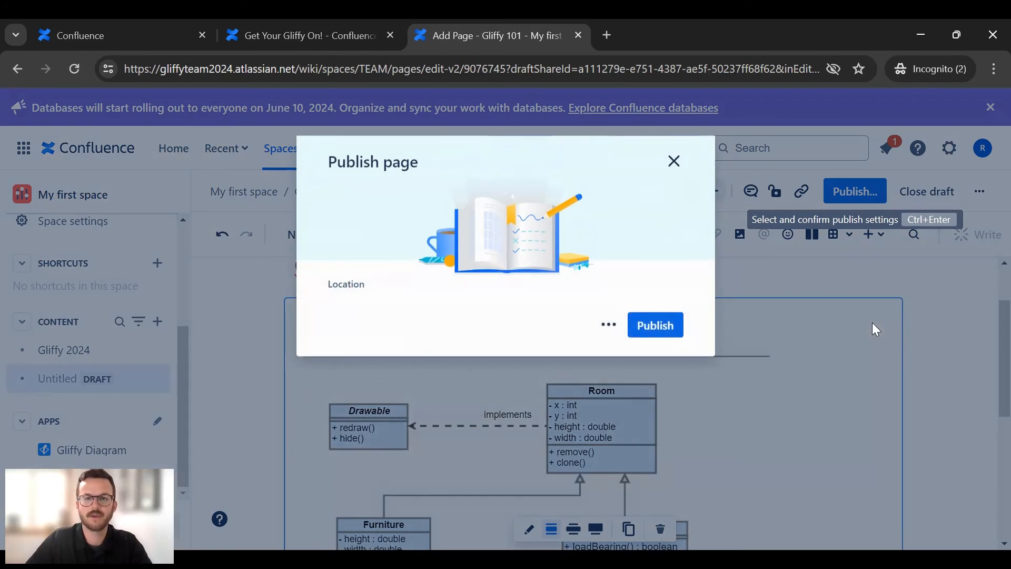
# Confirm publishing so Gliffy 101 goes live in My first space with its class diagram.
pyautogui.click(655, 324)
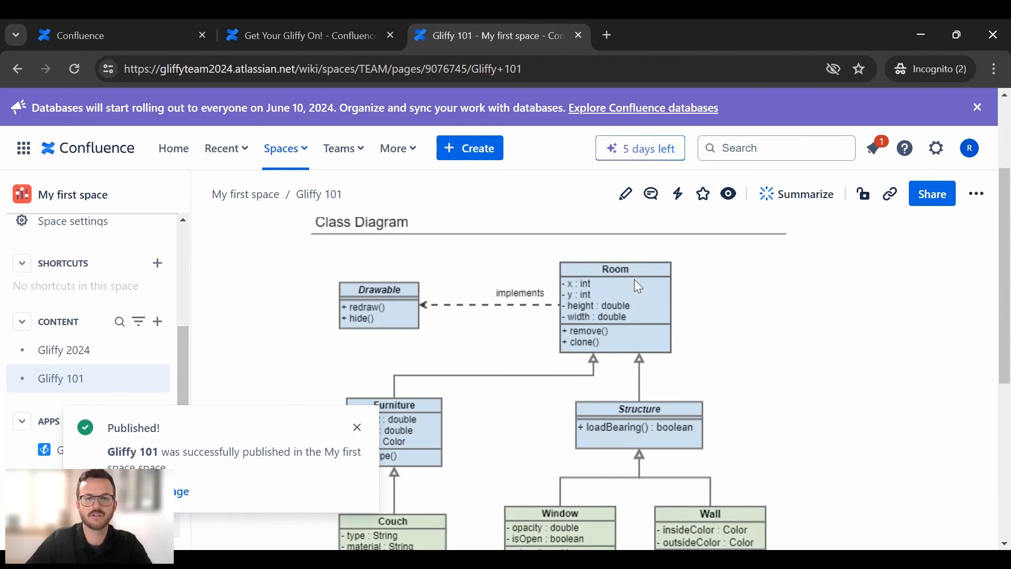
# Bring the embedded Gliffy 101 diagram into view on the published page.
pyautogui.scroll(-3)
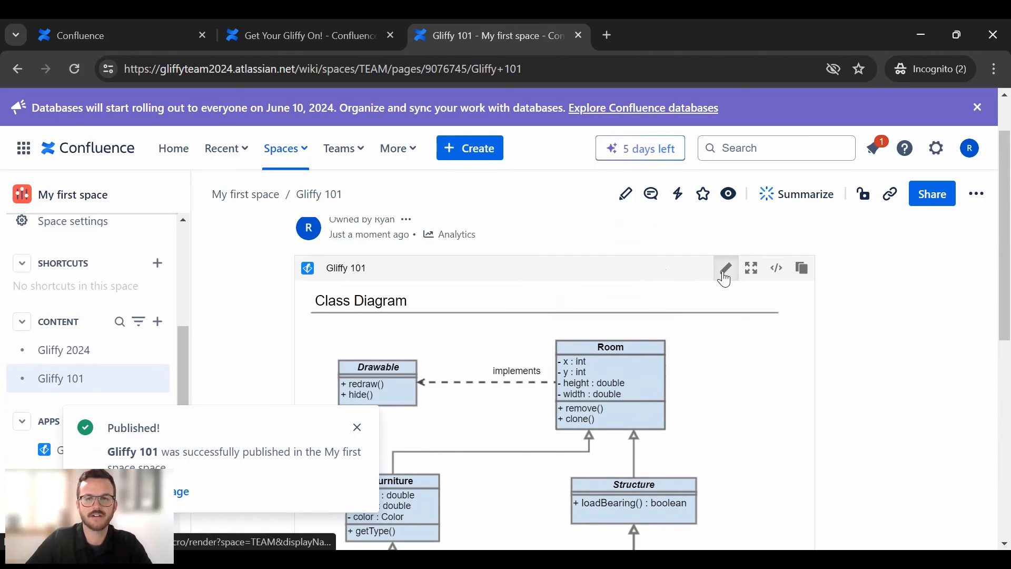
pyautogui.moveTo(725, 269)
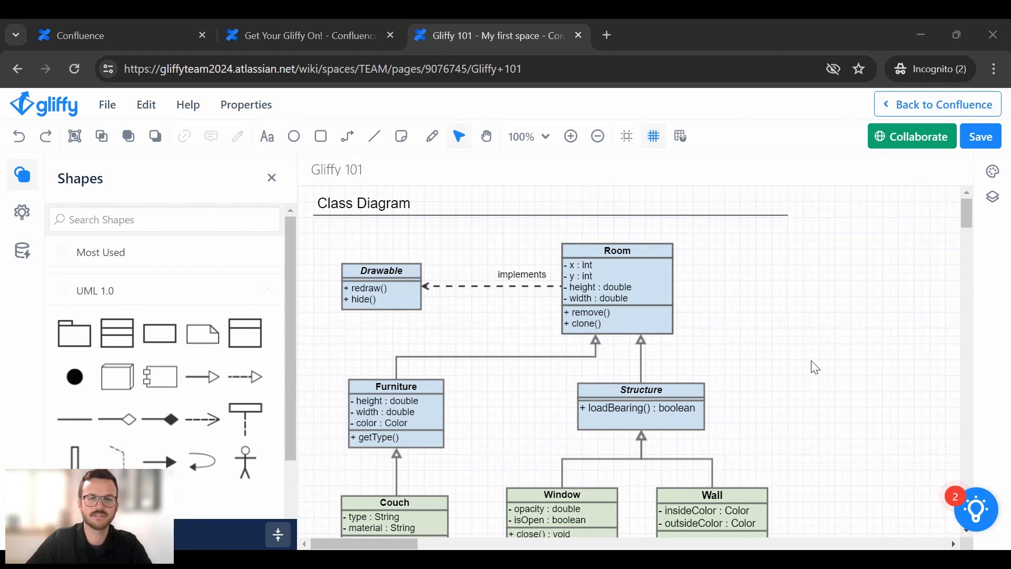
pyautogui.moveTo(623, 436)
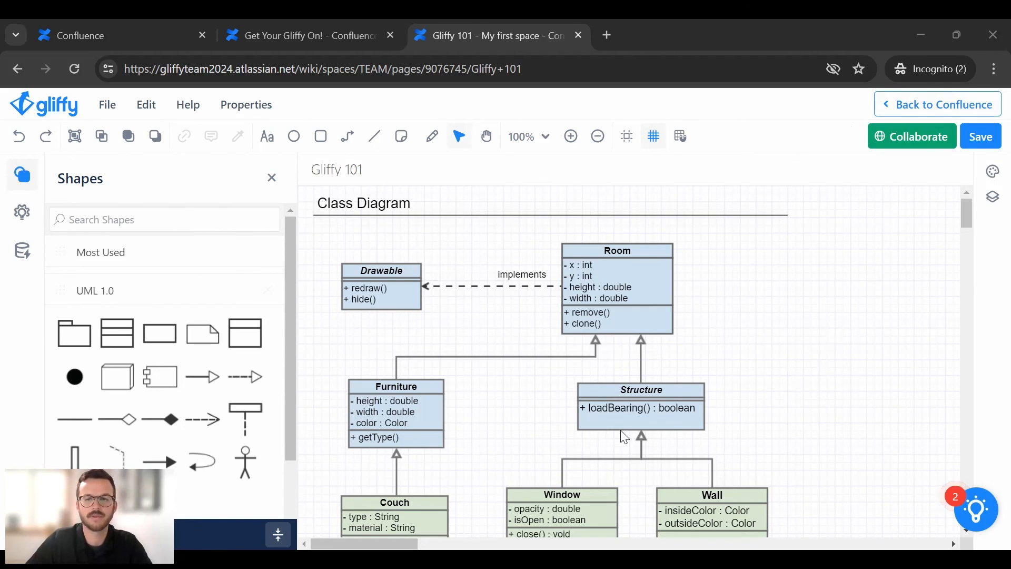